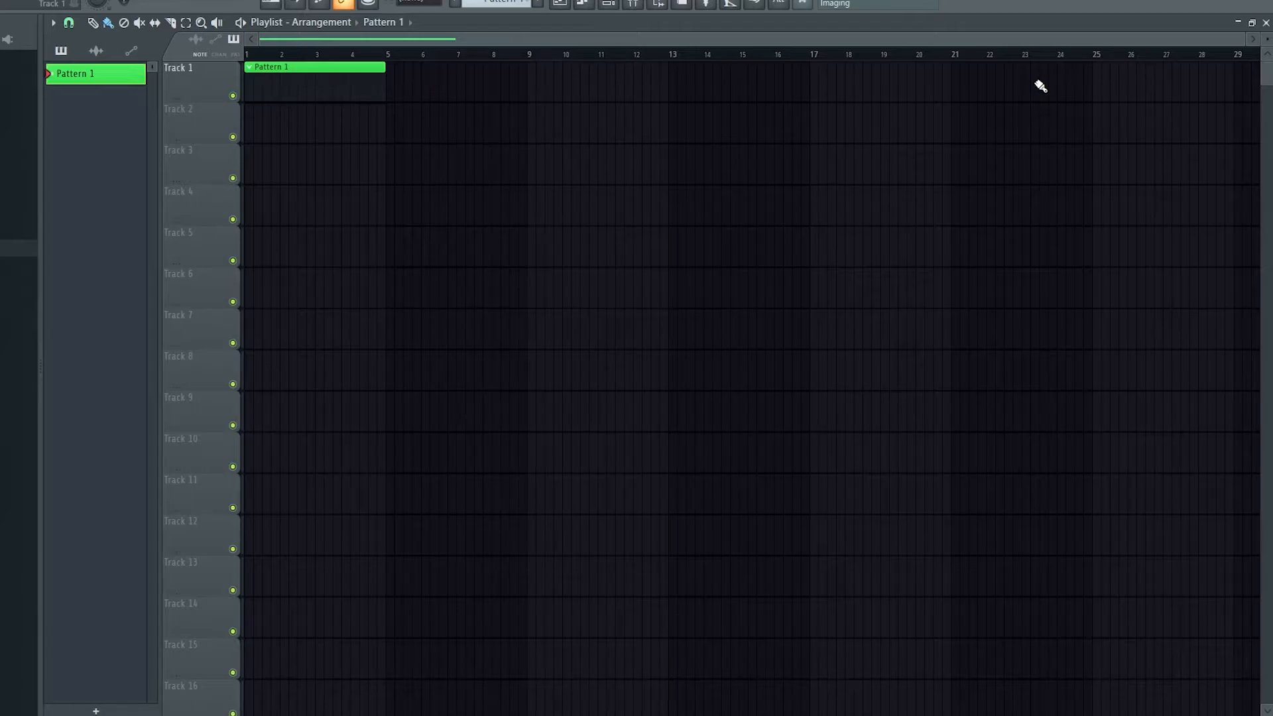
mouse_move(1016, 73)
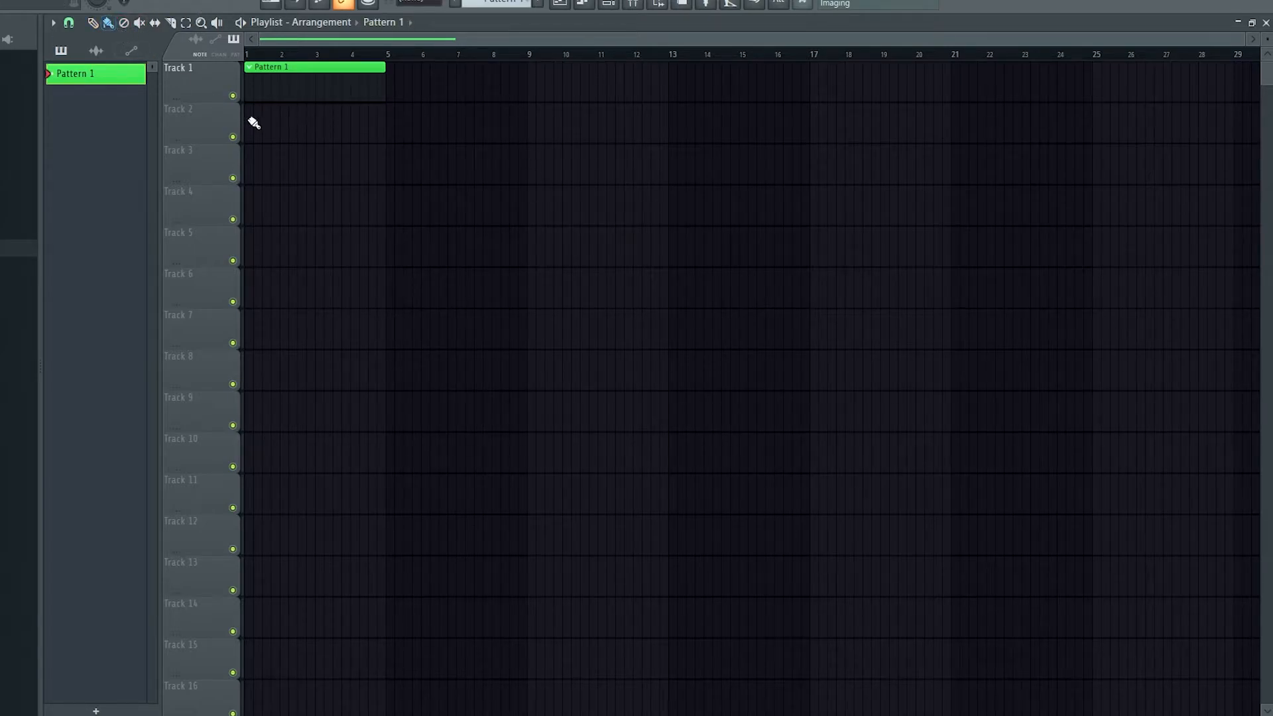
mouse_move(474, 255)
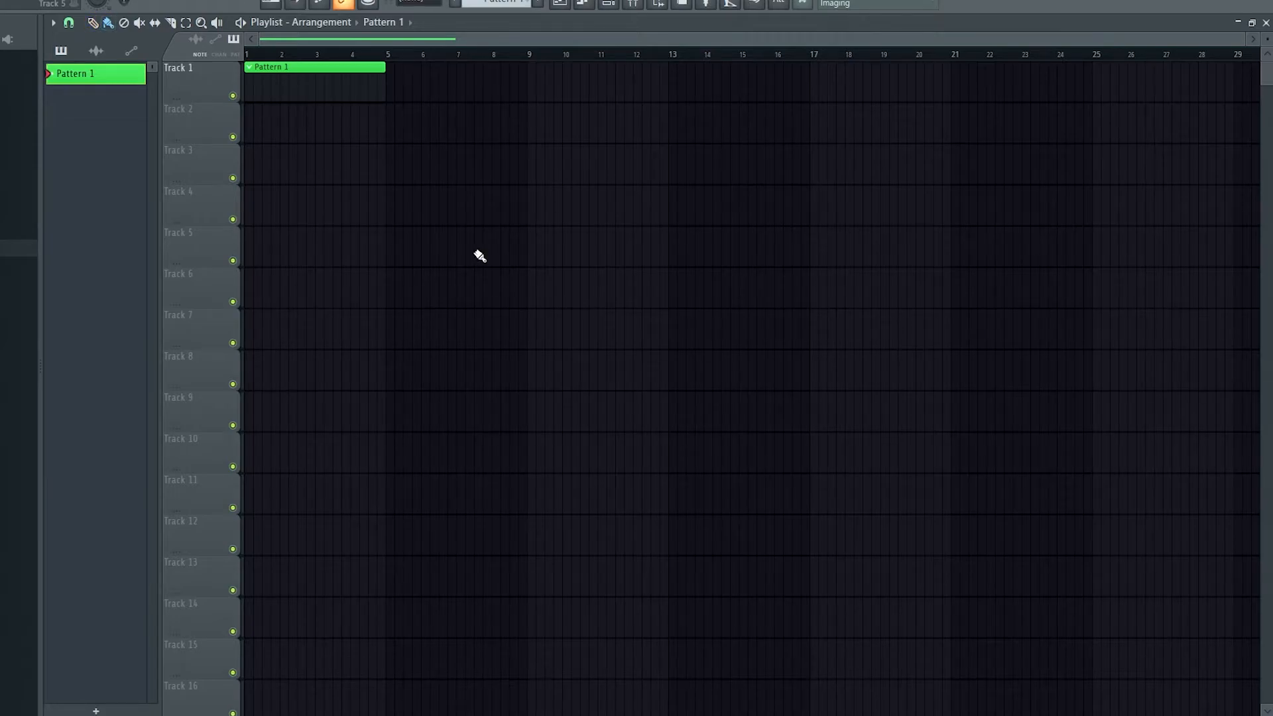
mouse_move(417, 281)
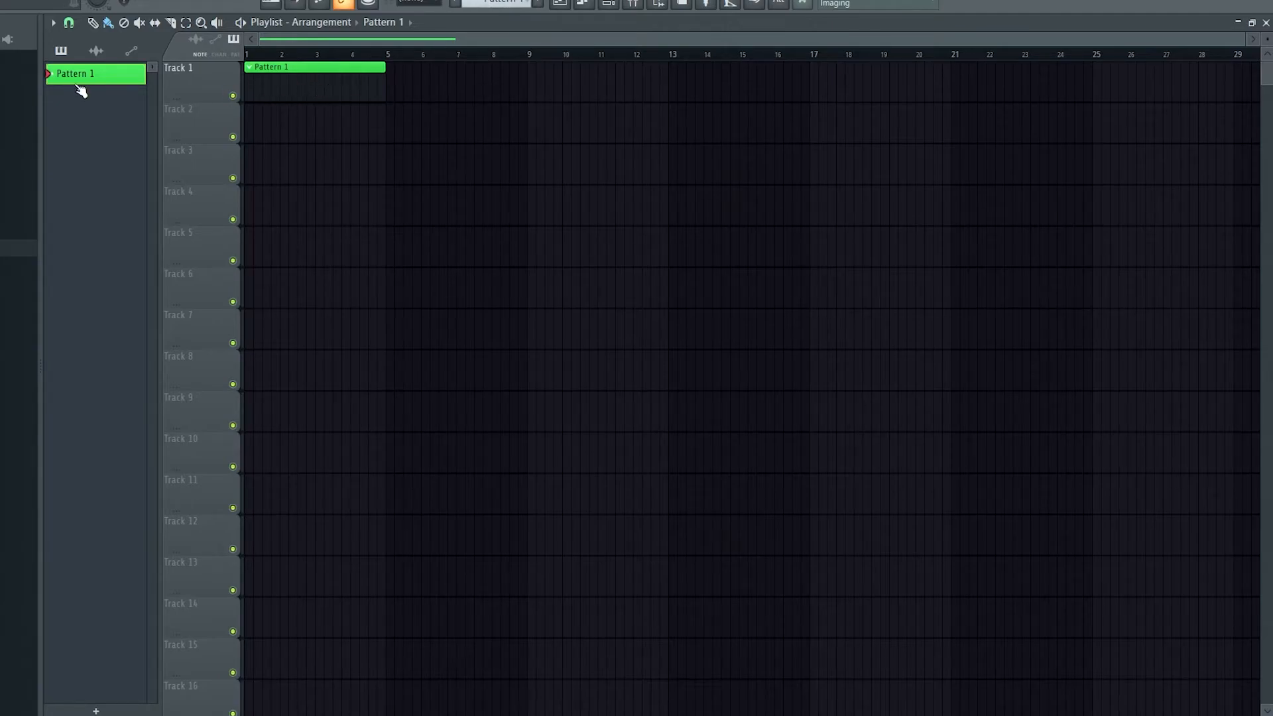
mouse_move(416, 91)
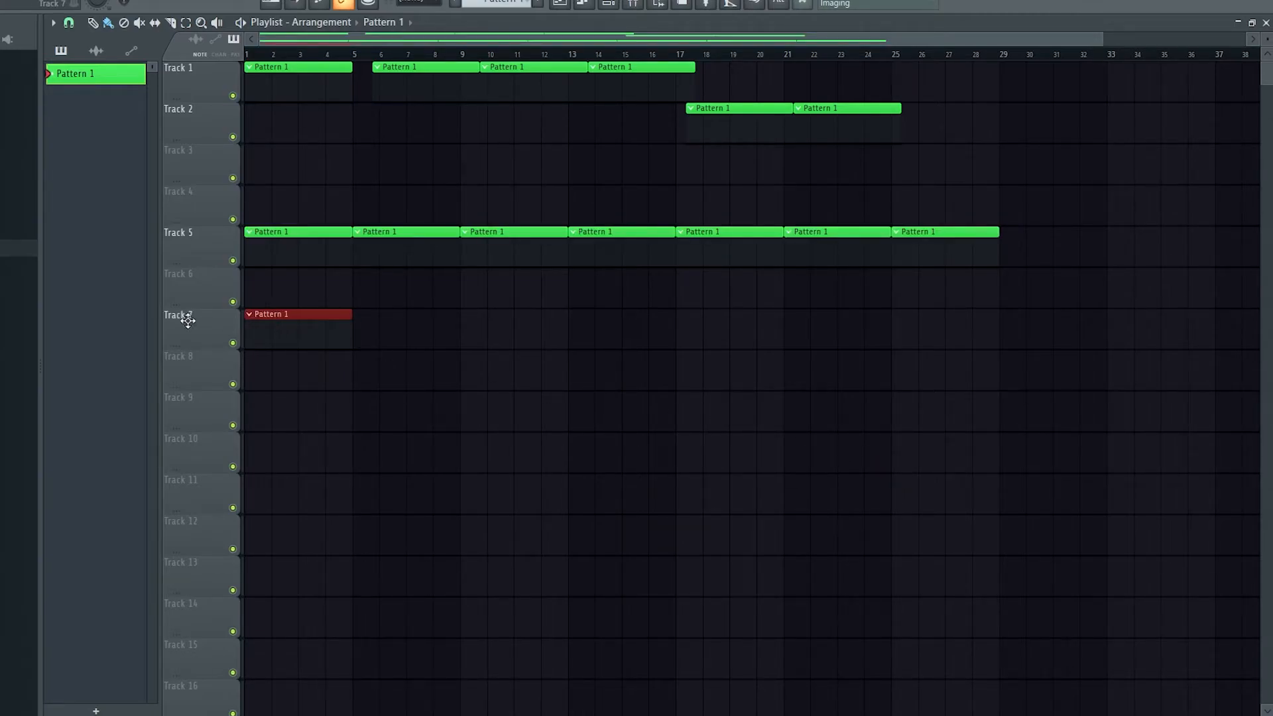
Paint a row of eight Pattern 1 clips along Track 7 up to about bar 33.
left_click_drag(353, 314, 677, 314)
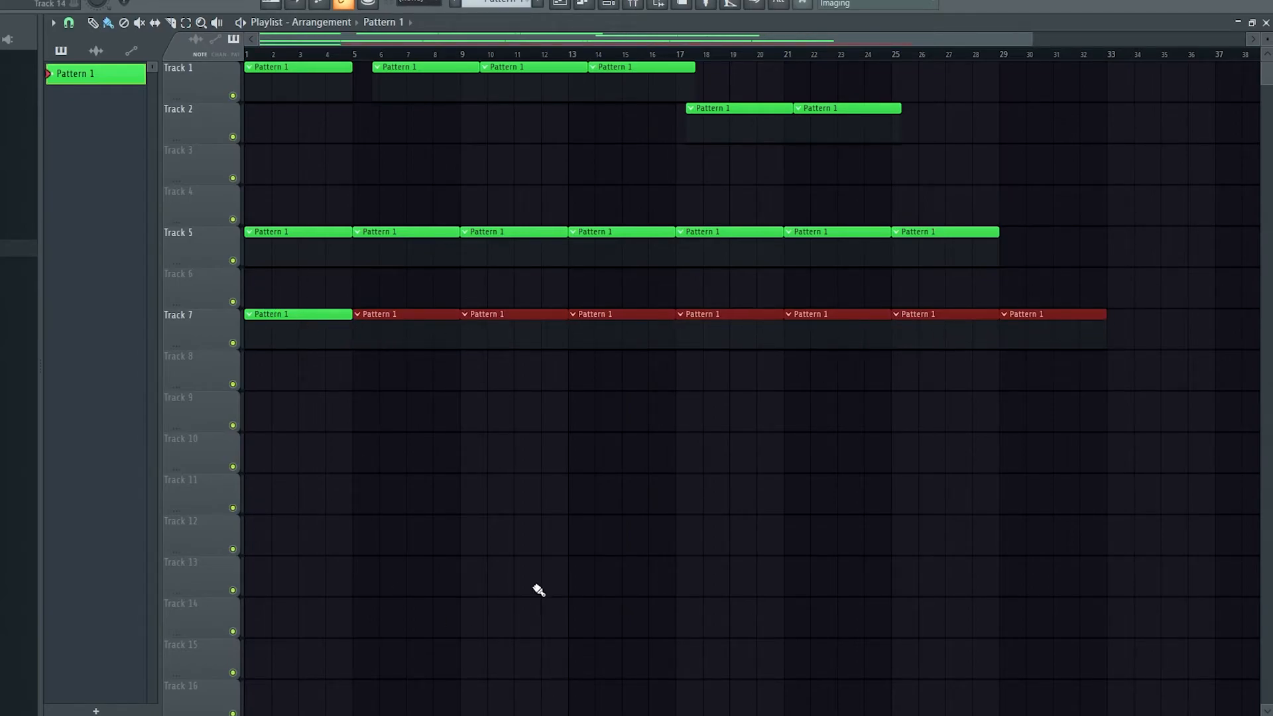
mouse_move(847, 394)
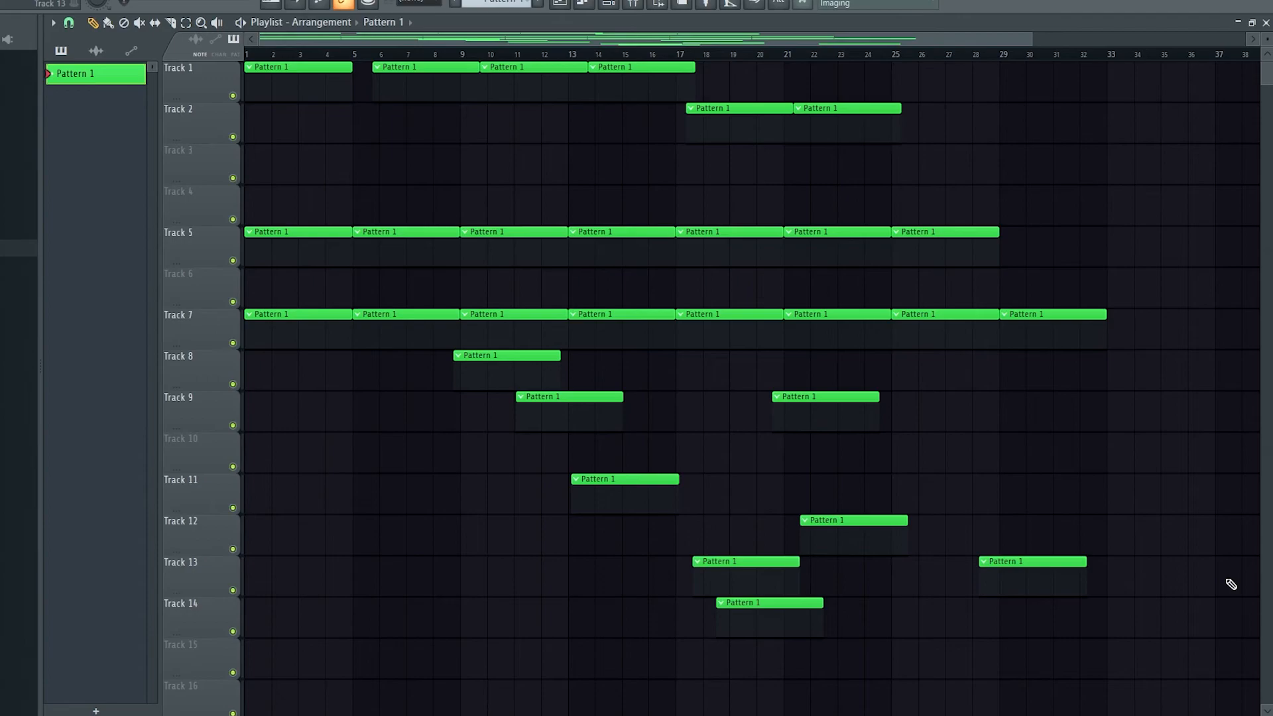
mouse_move(1233, 581)
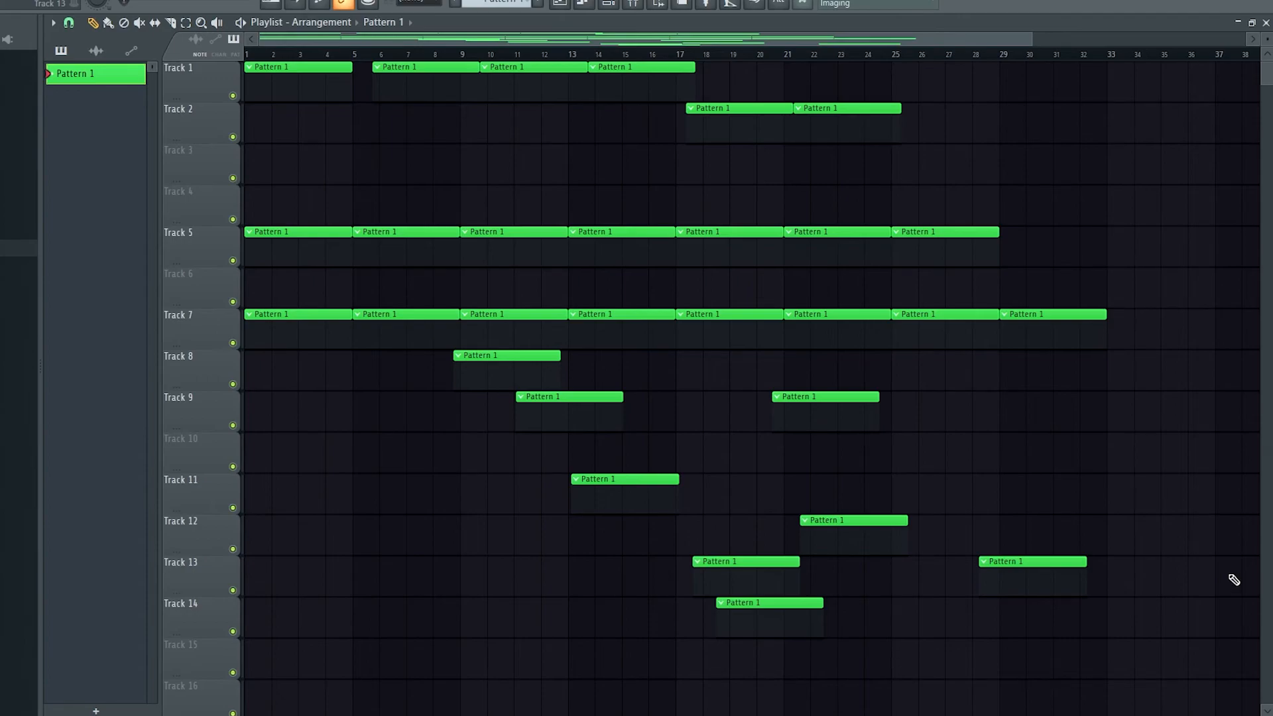